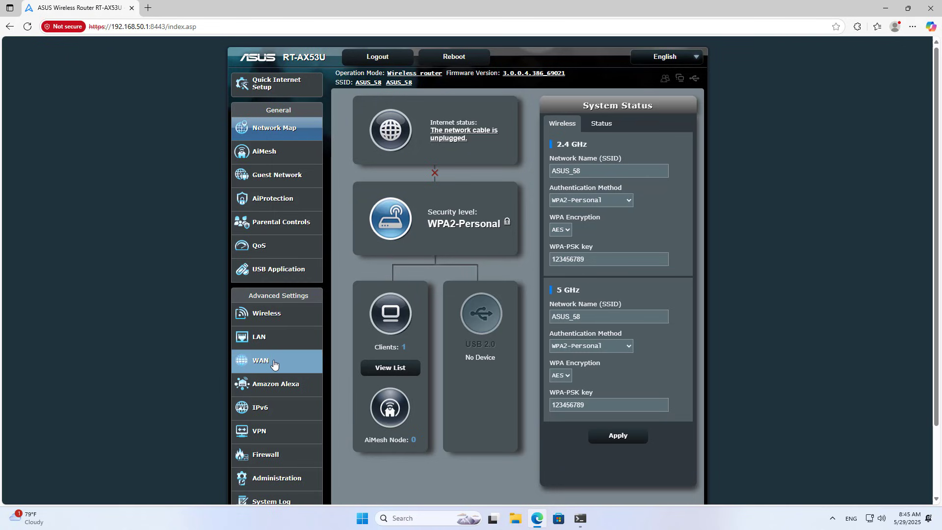
- Go to the WAN section's Dual WAN page, showing Auto USB Backup WAN as Yes
left_click(261, 360)
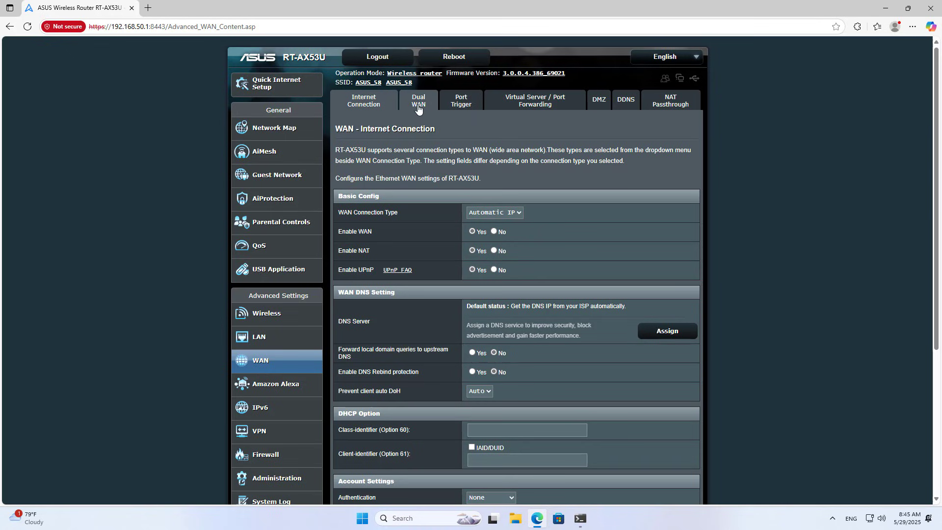
left_click(418, 100)
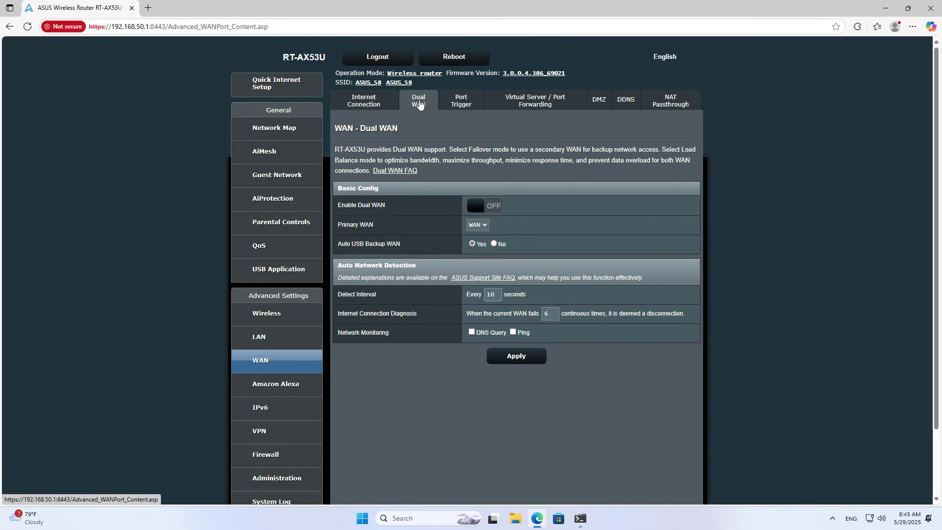